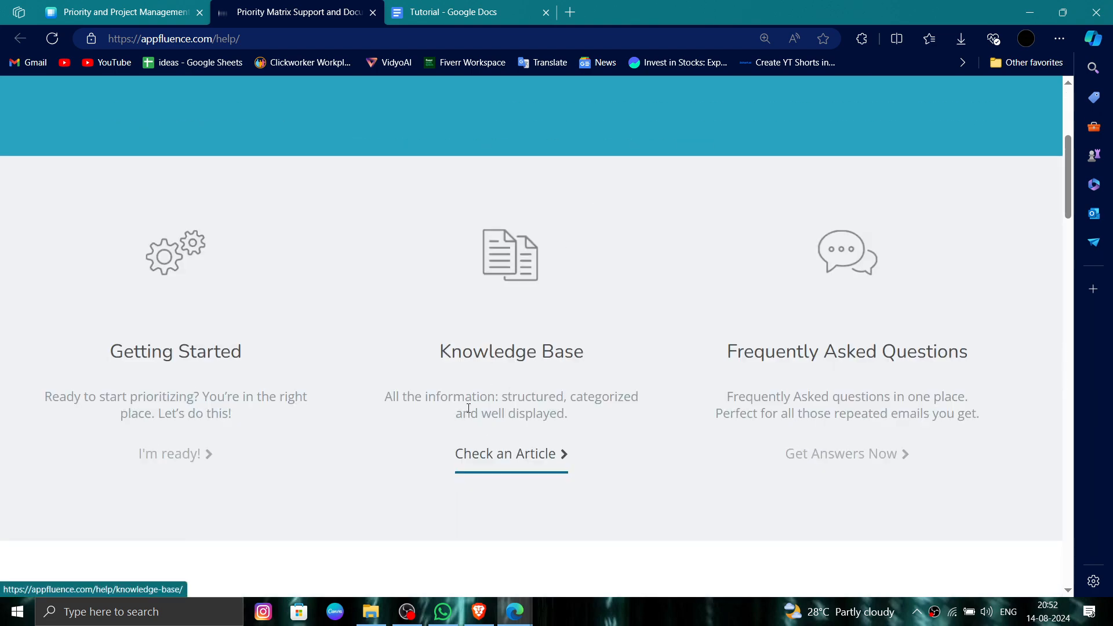
- Scroll past the Getting Started, Knowledge Base and FAQ cards to the categorized article lists (Mac, Windows & Web, Office, Overview, Team, Video)
scroll("down", 3)
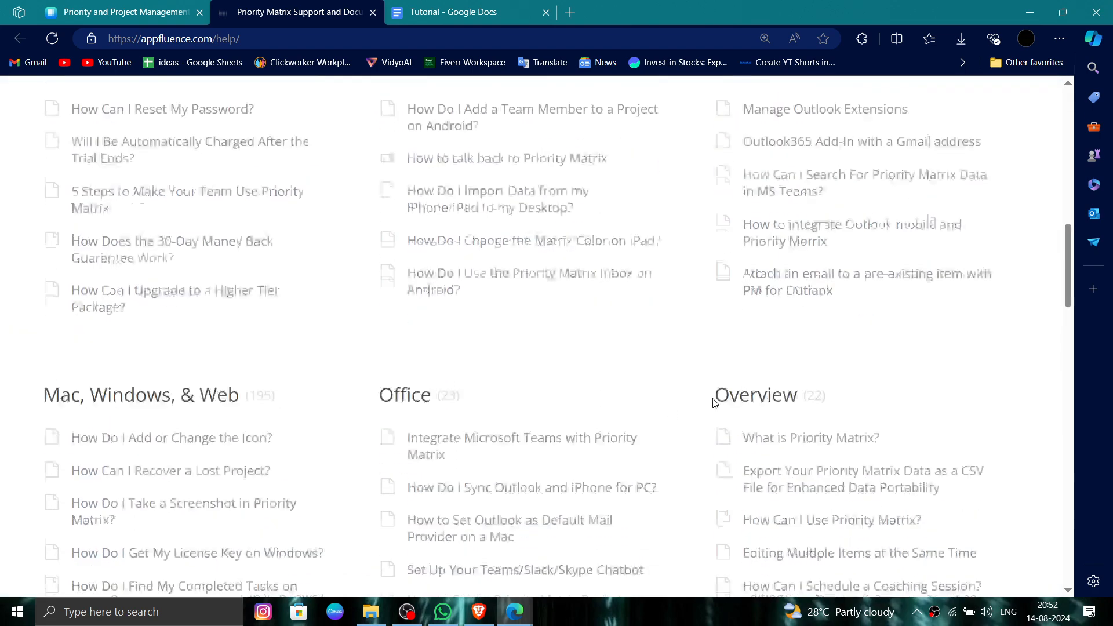
scroll("down", 3)
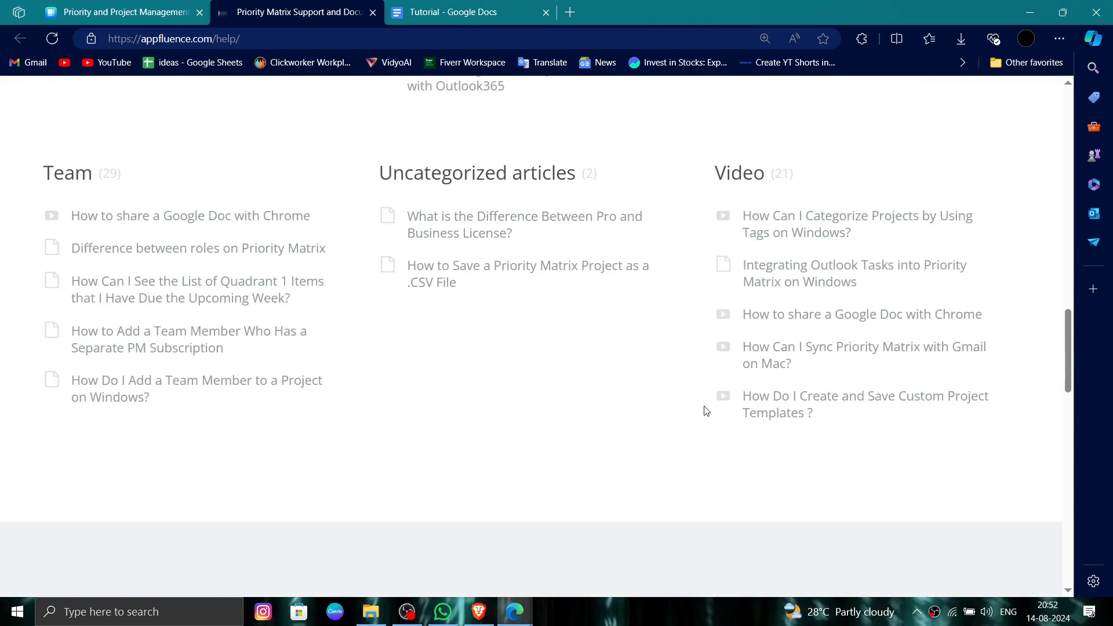
scroll("down", 3)
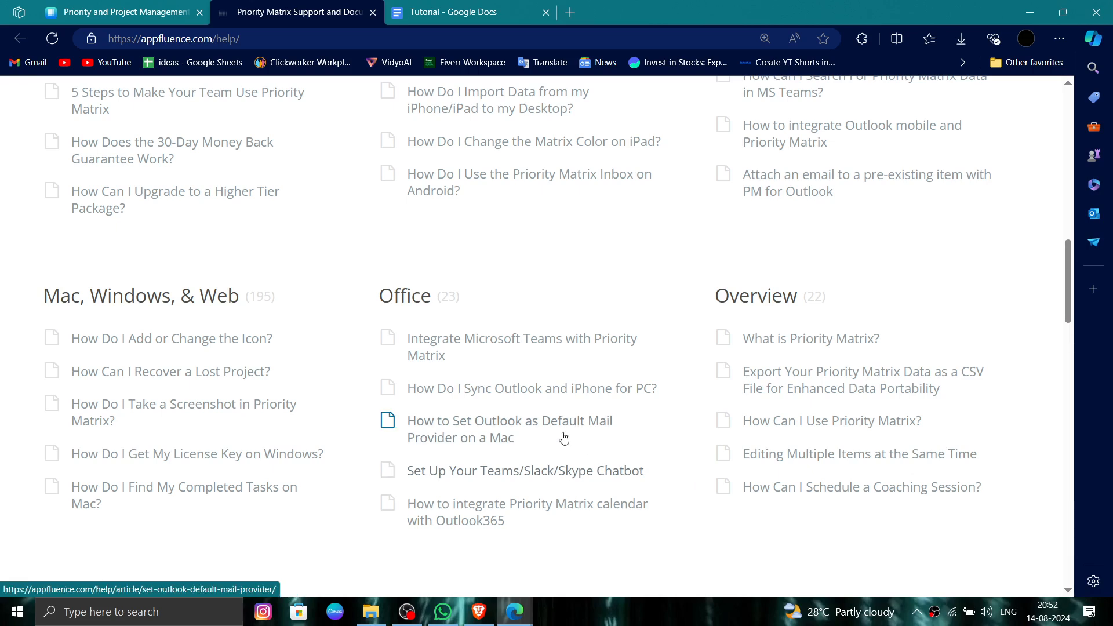
- Switch to the 'Priority and Project Management' tab showing the homepage headline about prioritizing tasks, projects and emails
left_click(121, 12)
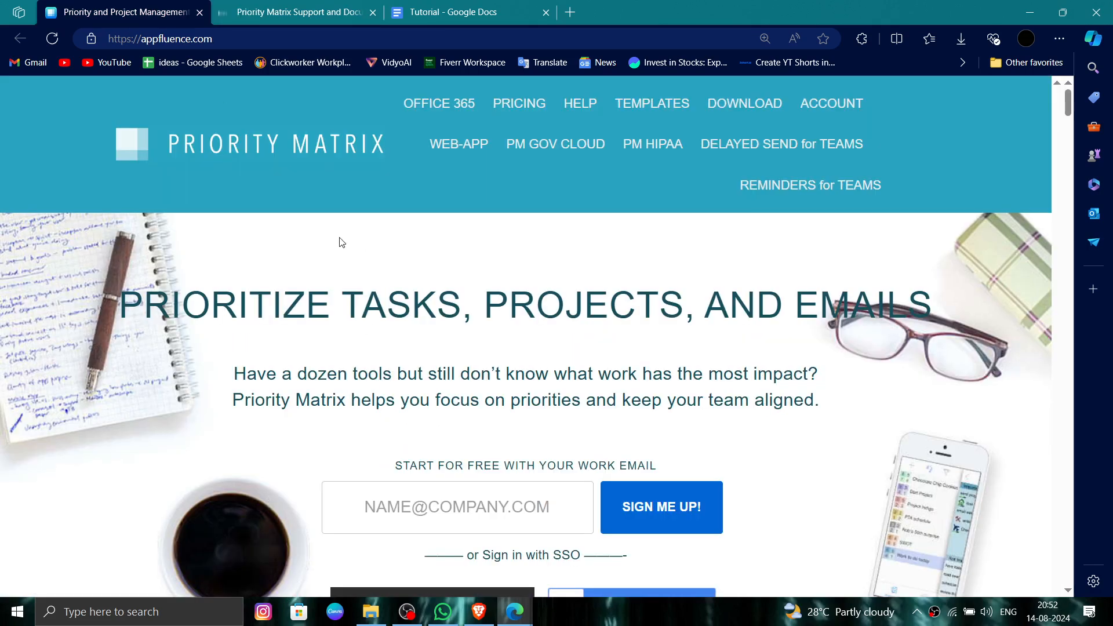
mouse_move(191, 138)
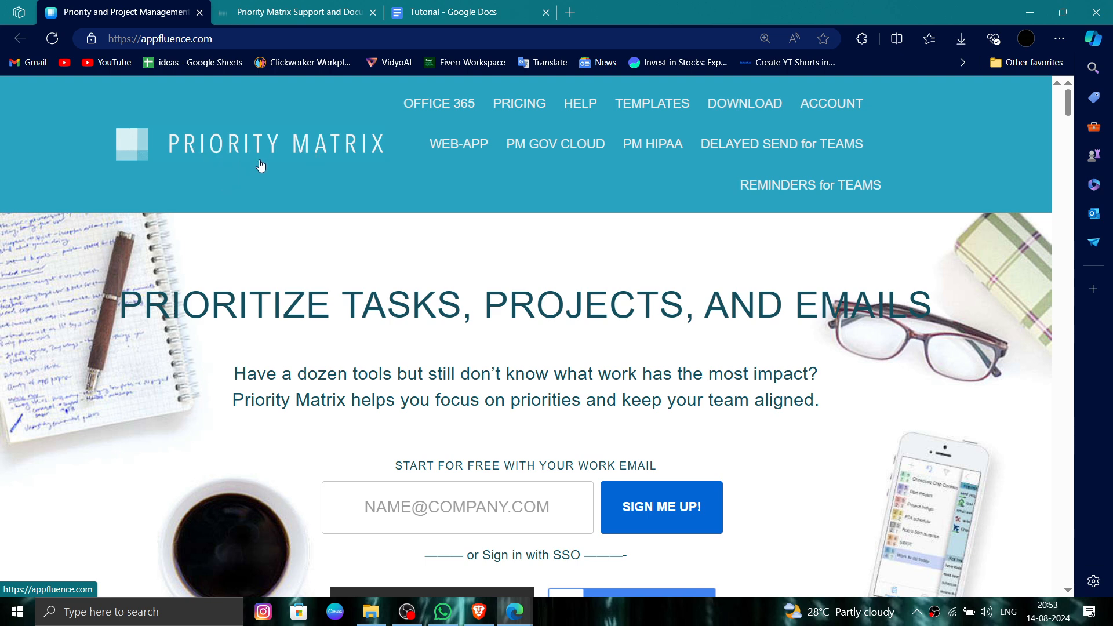
mouse_move(261, 165)
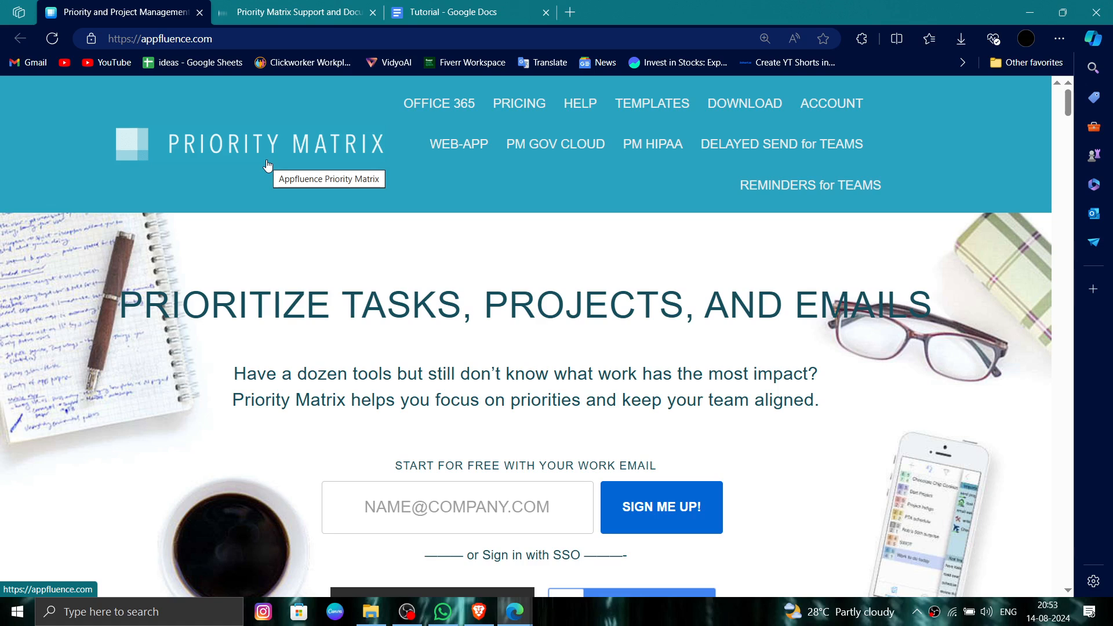